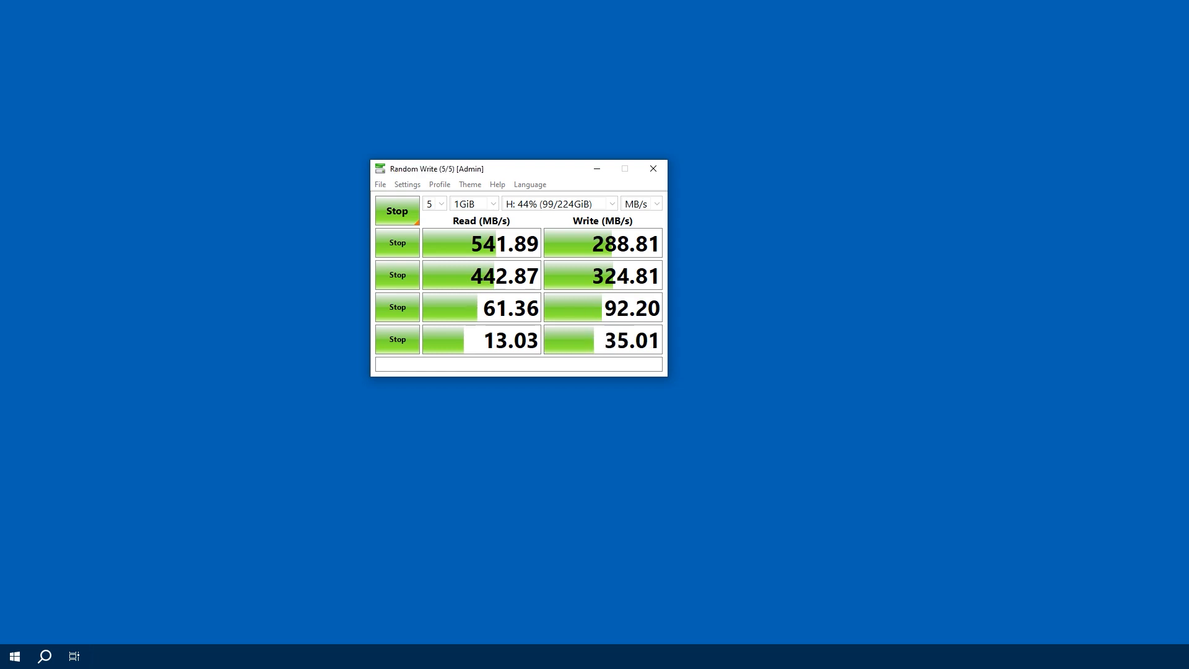
Search the Start menu for 'manage' while the drive H: benchmark runs.
text(manage)
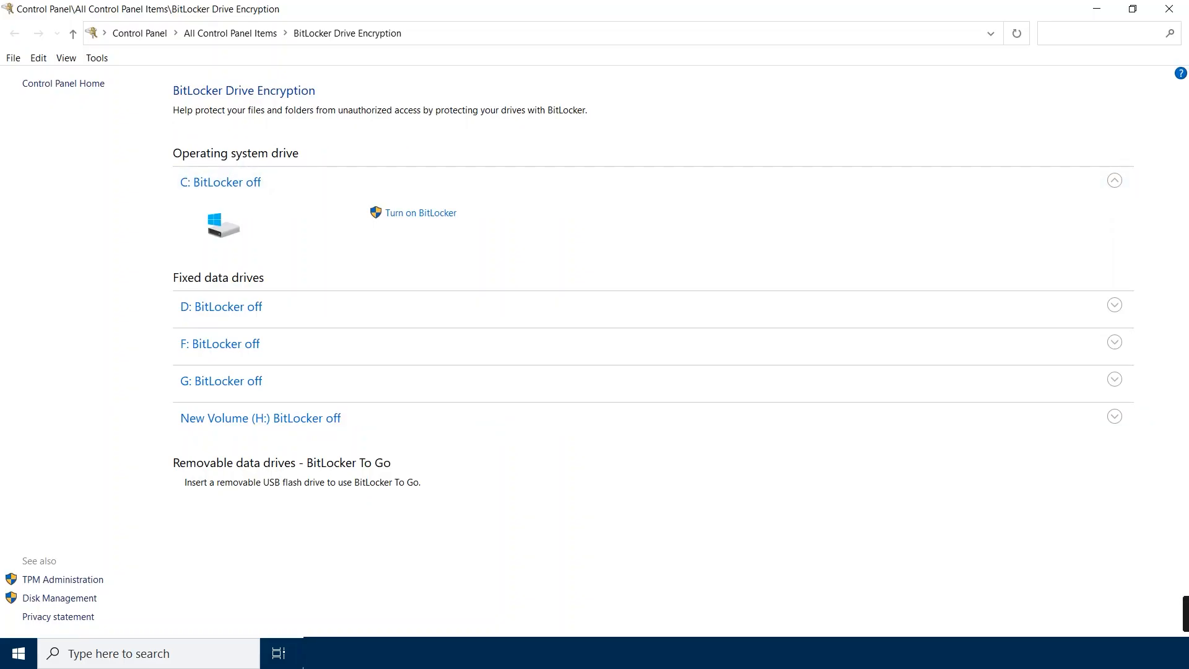
Collapse and re-expand the C: drive entry, confirming BitLocker is off on all drives.
click(1115, 180)
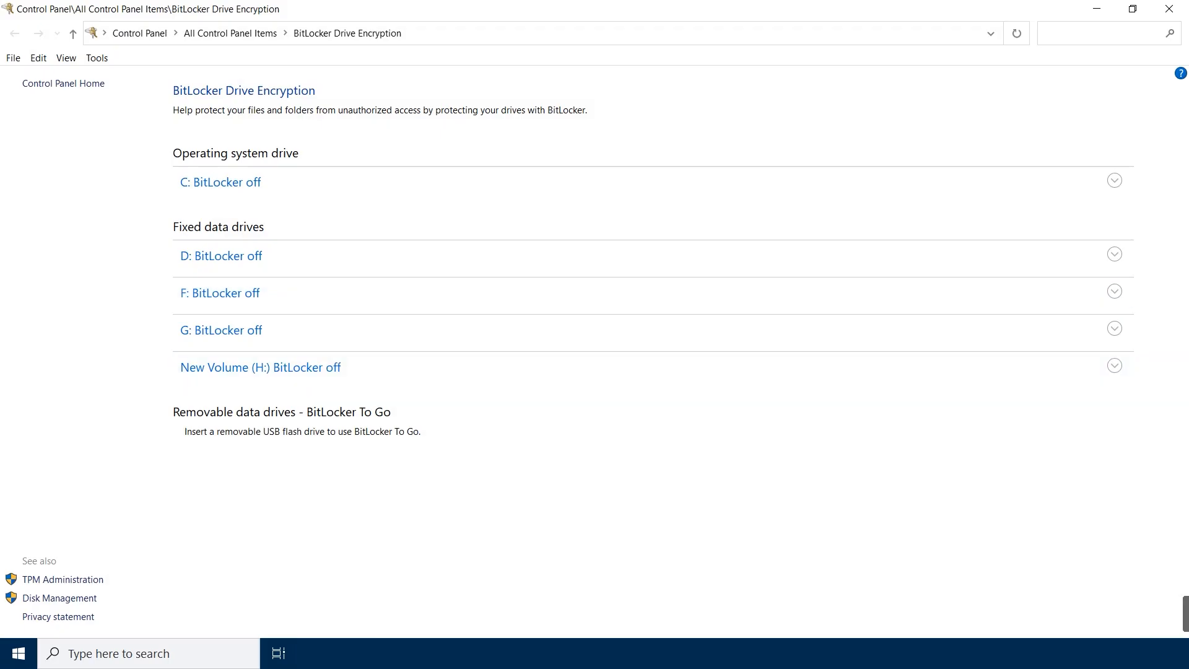
click(1114, 181)
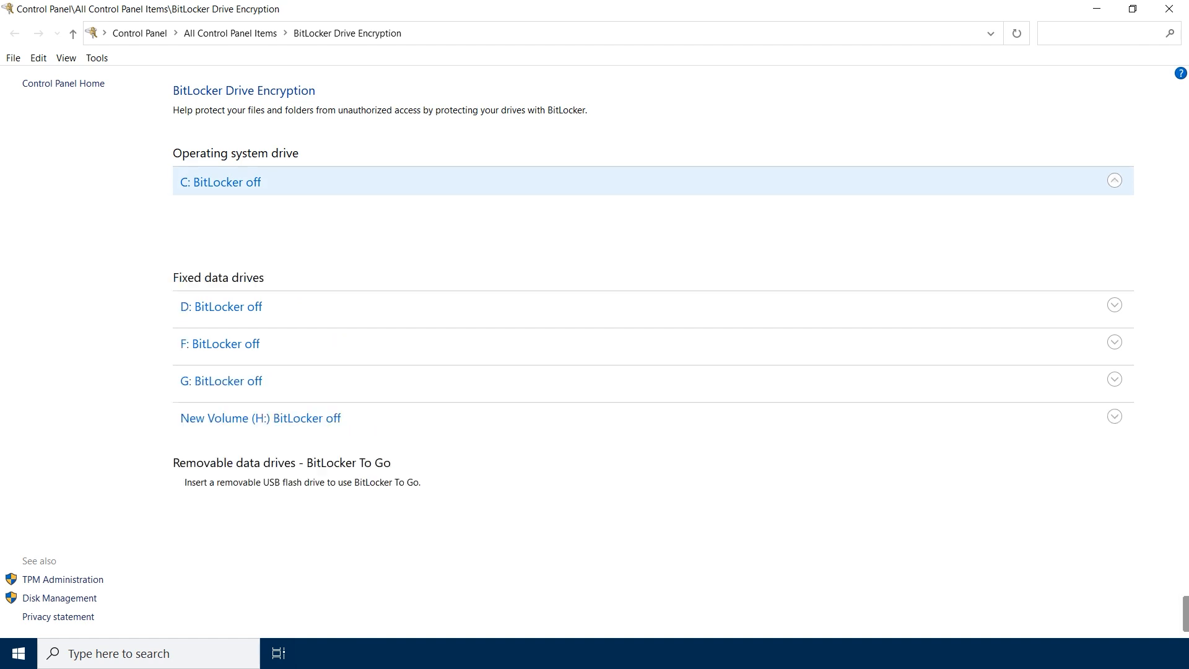